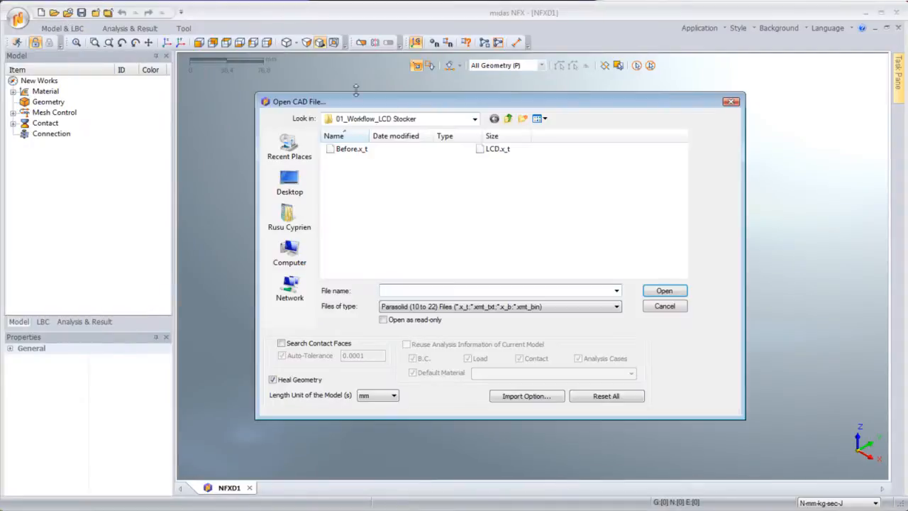
Import the chosen Parasolid frame assembly file into a new document
left_click(663, 289)
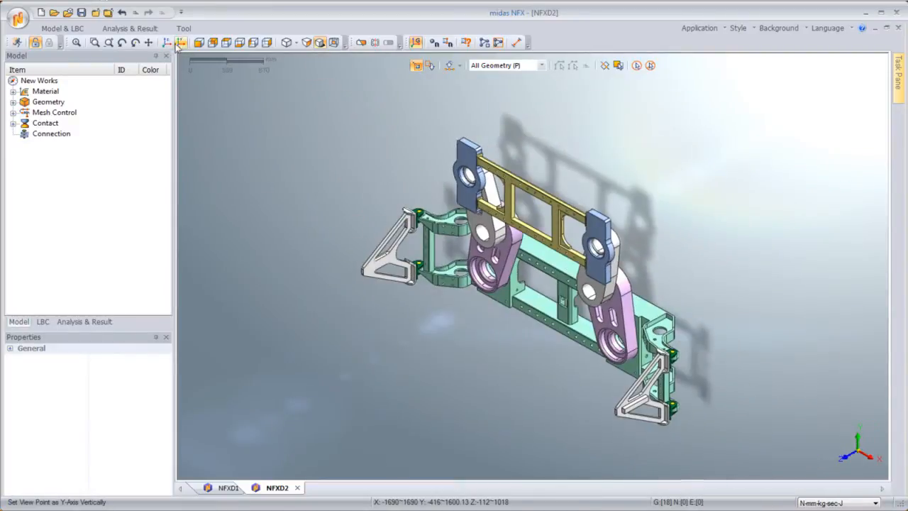
Find and remove holes under 20 mm radius with Model Simplification
left_click(240, 43)
type("2")
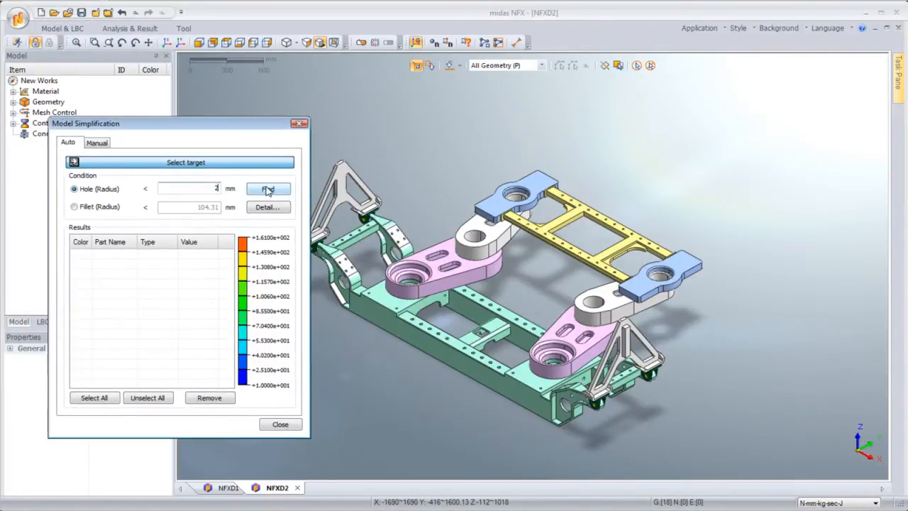
left_click(266, 189)
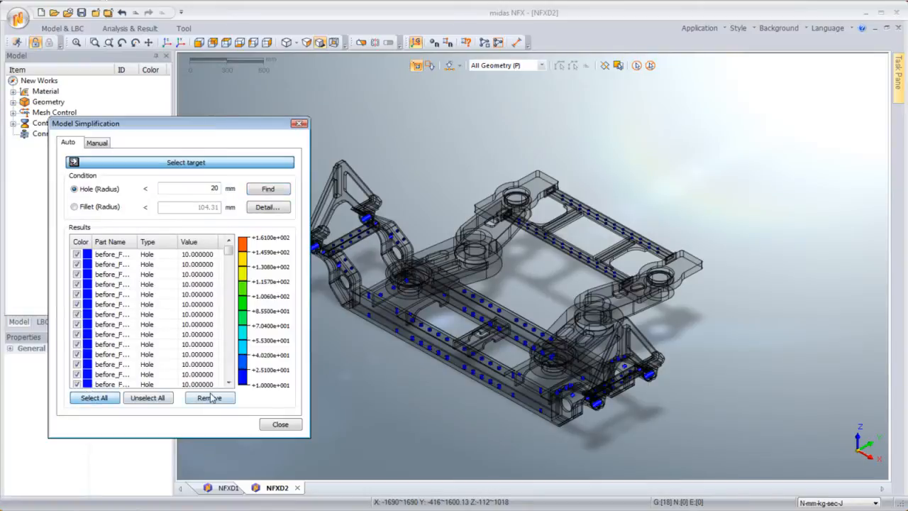
left_click(74, 208)
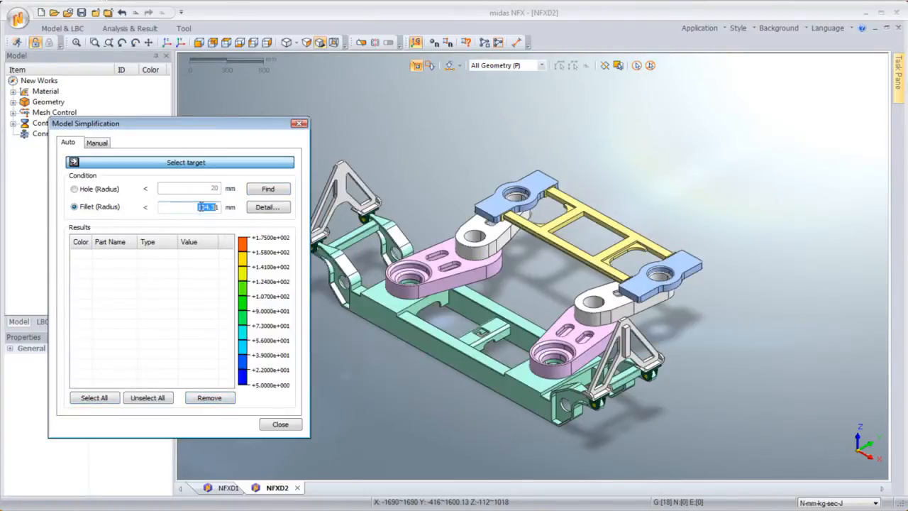
Find and remove fillets under 25 mm radius, then reorient the frame view
left_click(267, 188)
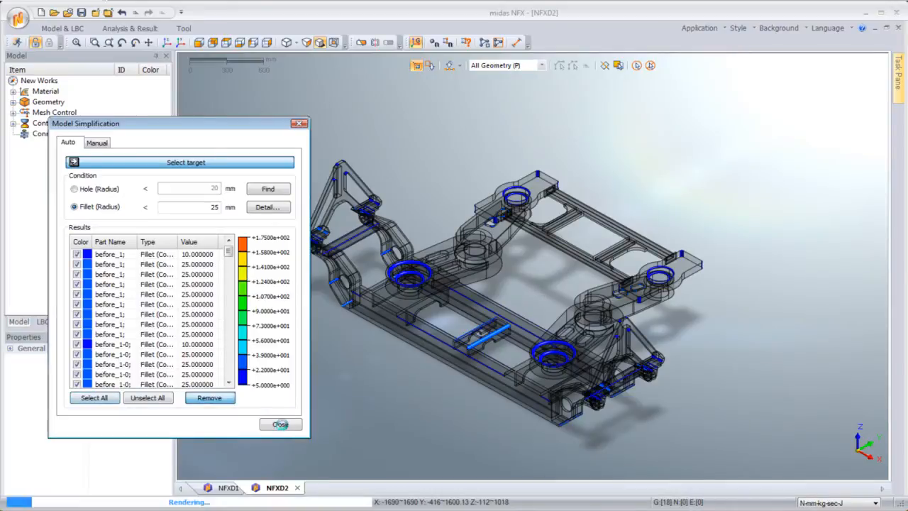
left_click(281, 423)
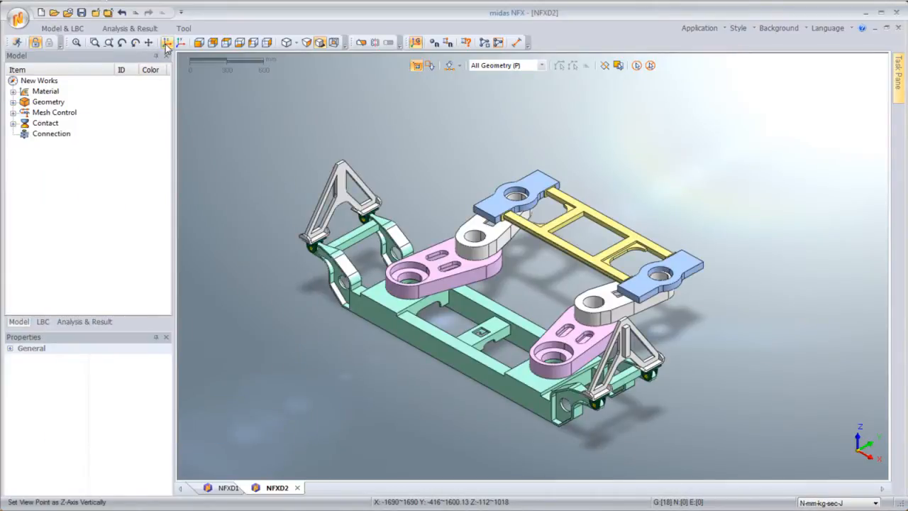
left_click(239, 43)
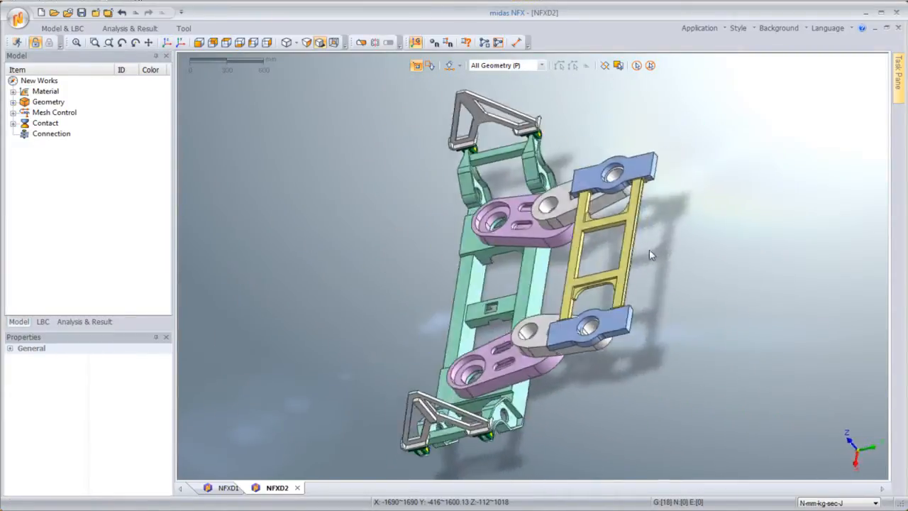
Auto-generate 18 welded contact pairs between all frame parts and collapse the pair list
left_click(170, 42)
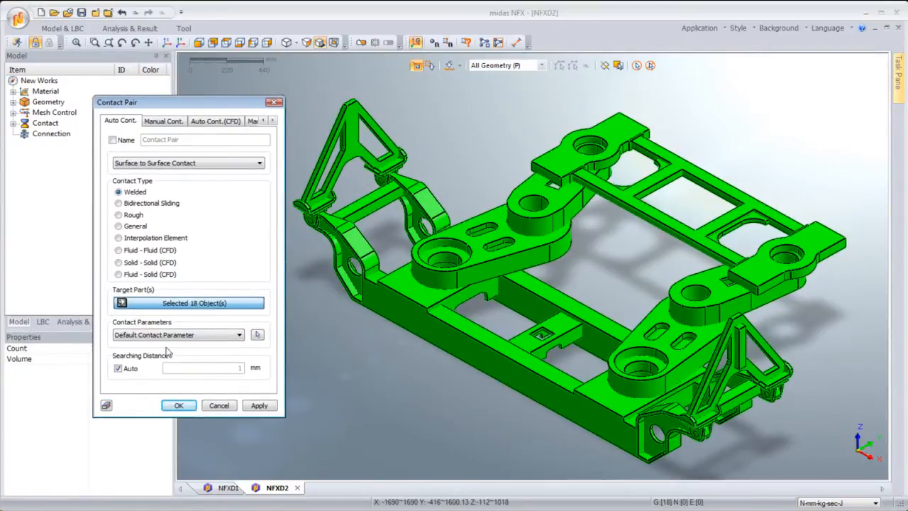
left_click(178, 405)
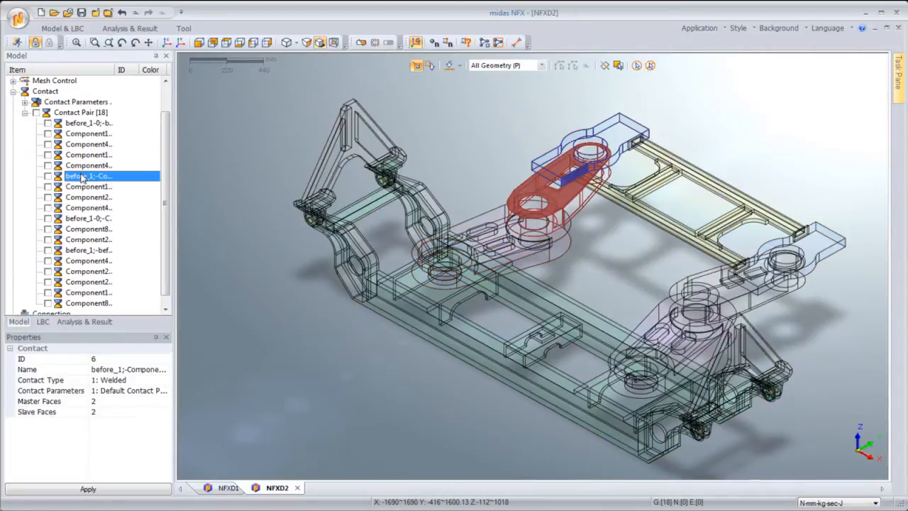
left_click(88, 281)
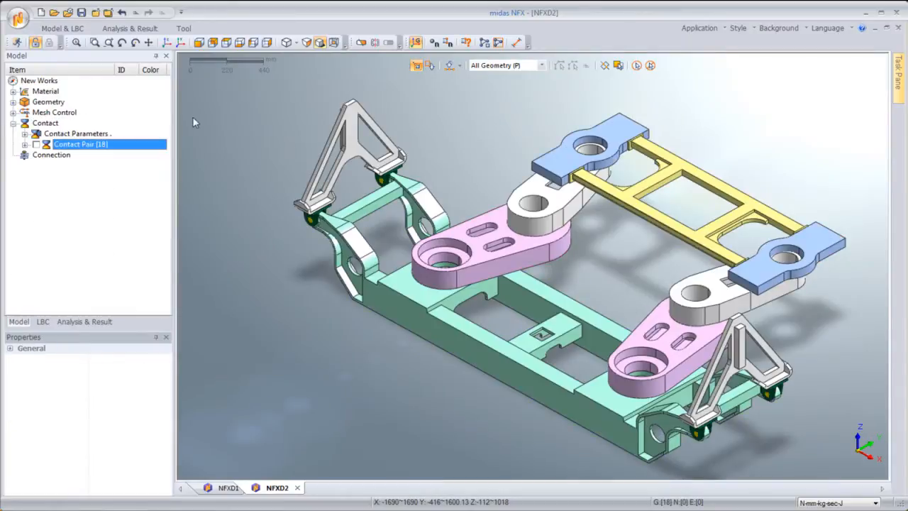
Apply a -1000 N force on the two top faces of the frame
left_click(166, 43)
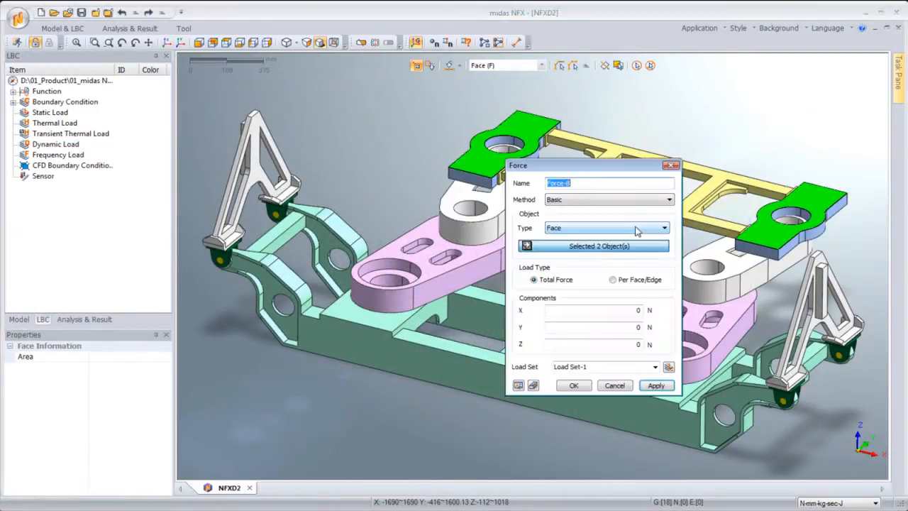
type("-1000")
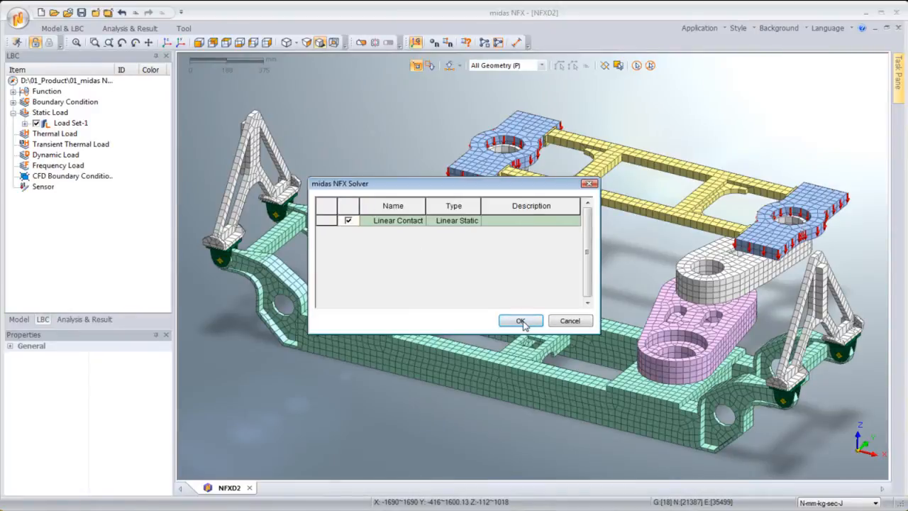
Solve the linear contact static case and view von Mises stress and total displacement contours
left_click(520, 321)
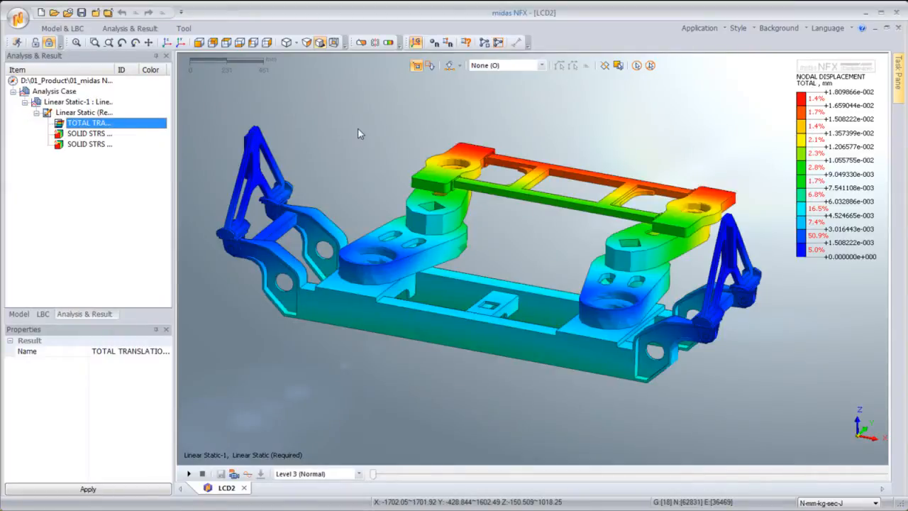
mouse_move(290, 122)
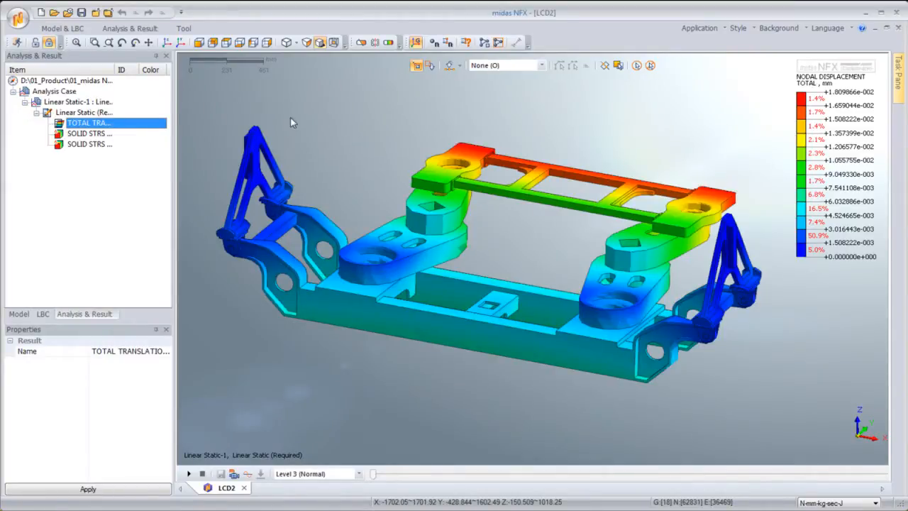
left_click(88, 133)
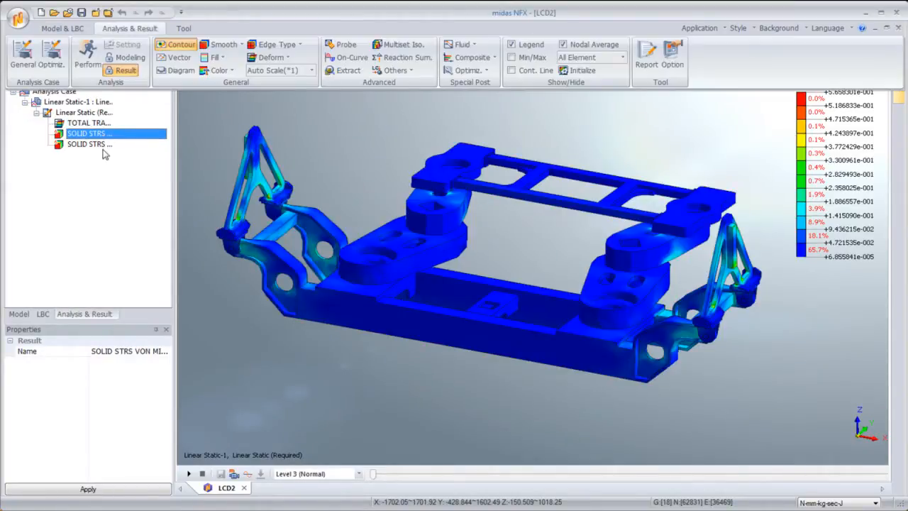
left_click(88, 145)
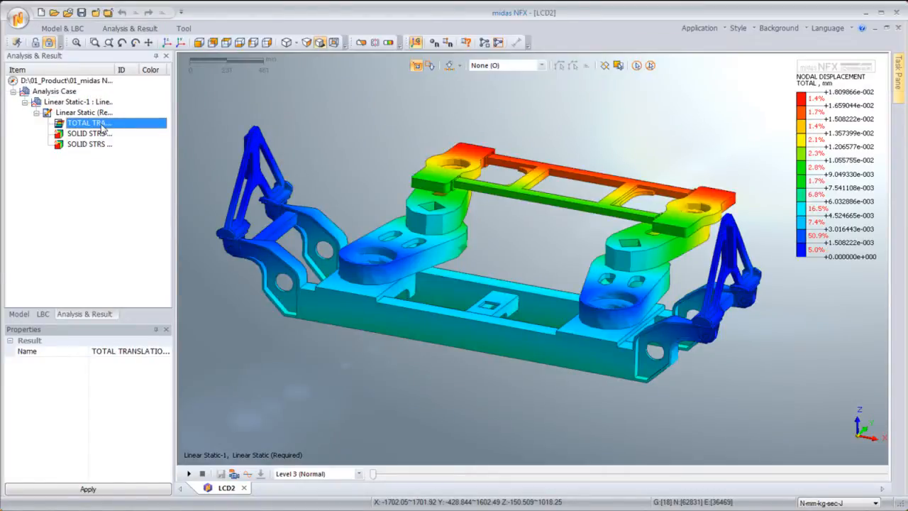
left_click(84, 112)
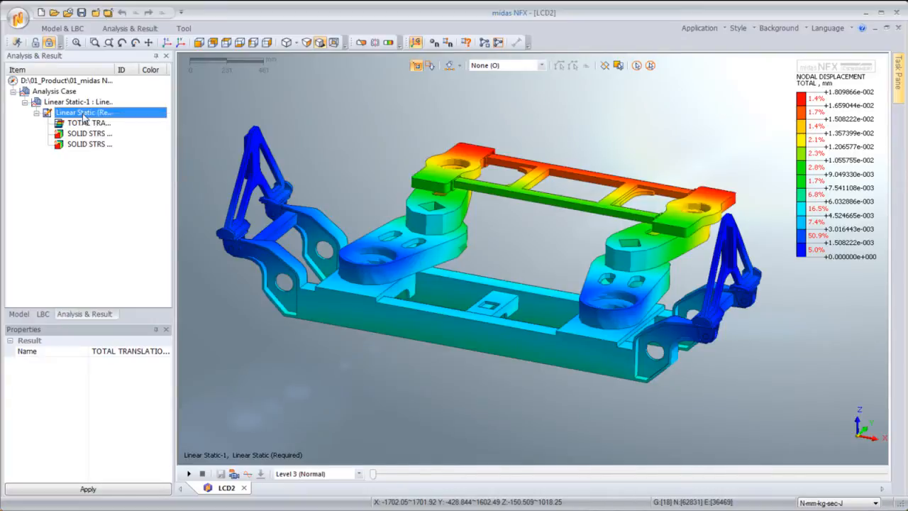
Insert T1 translation, total rotation and R1 rotation results and show von Mises stress
double_click(88, 121)
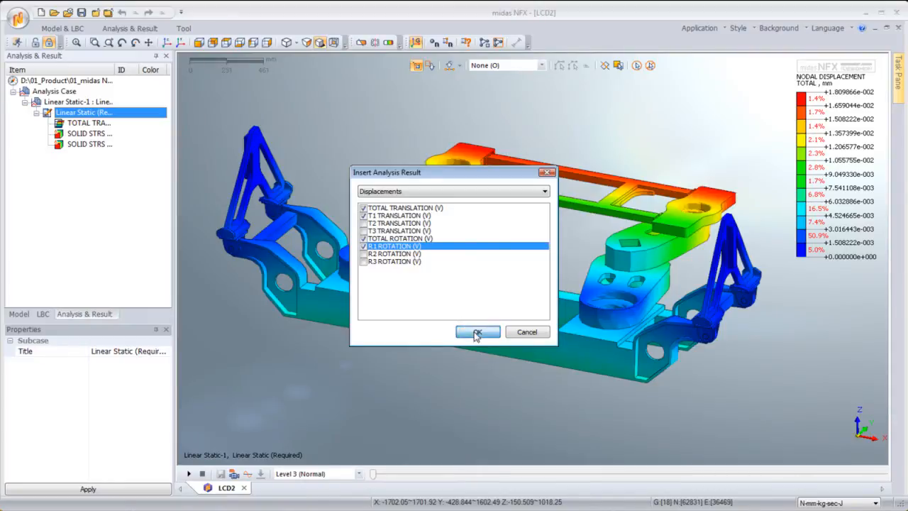
left_click(476, 332)
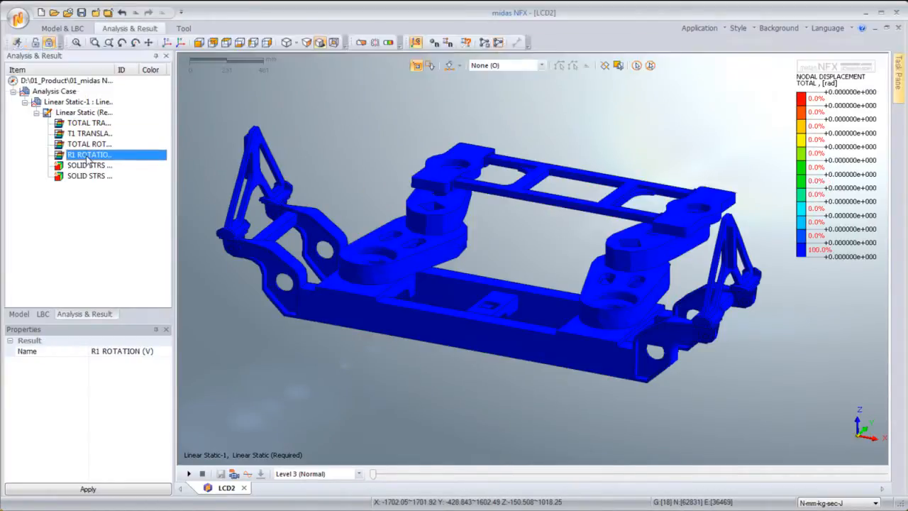
left_click(88, 164)
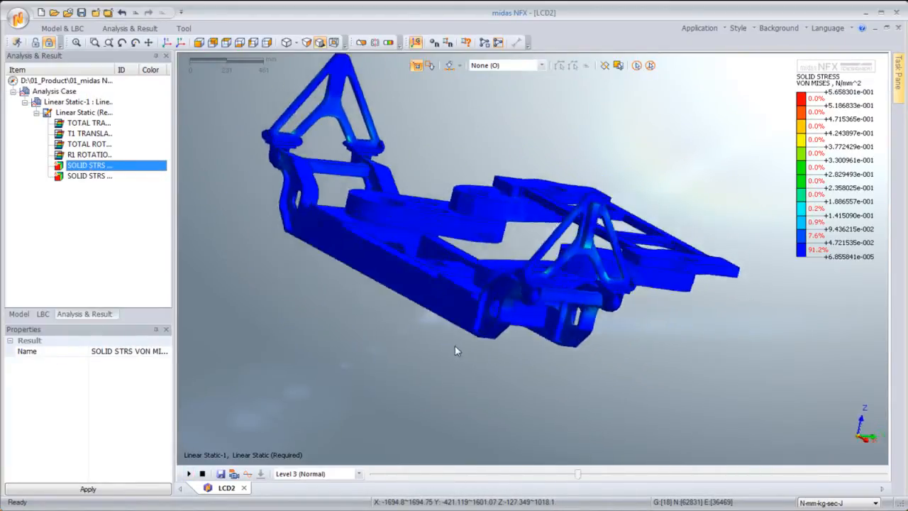
Orbit the frame to inspect the stress contour from below and above
left_click_drag(457, 351, 305, 266)
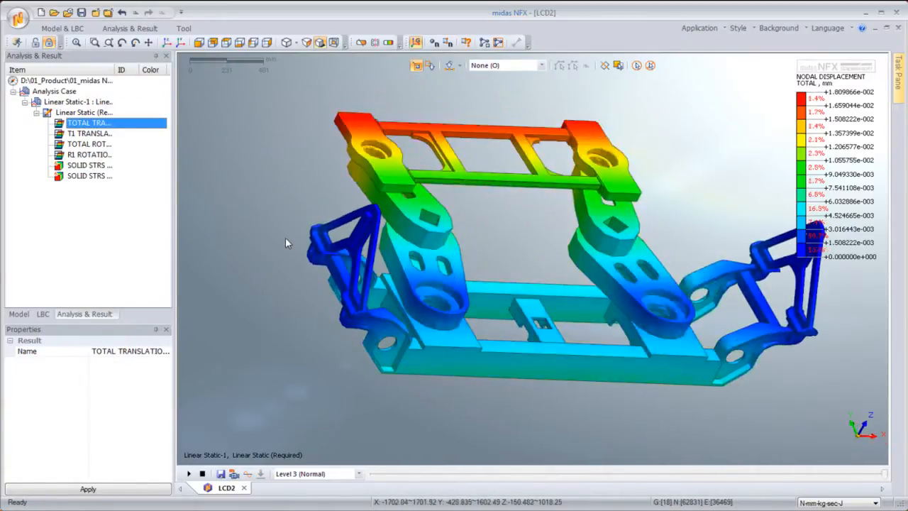
left_click_drag(287, 243, 542, 303)
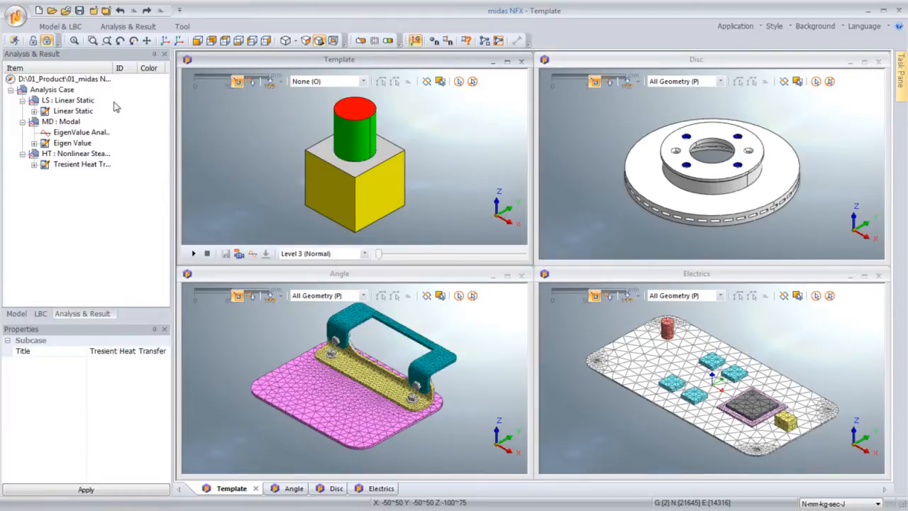
Select the modal and static cases in the tiled windows and load their stored result files
left_click(68, 121)
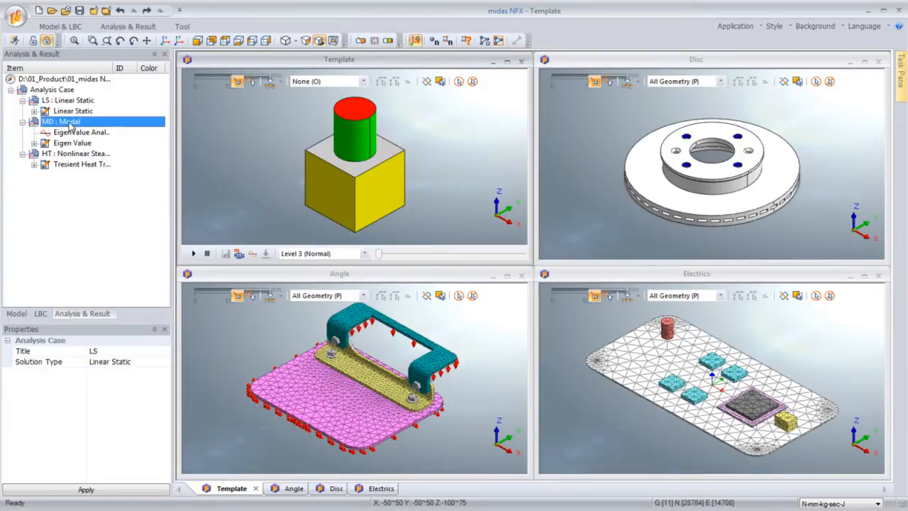
left_click(78, 153)
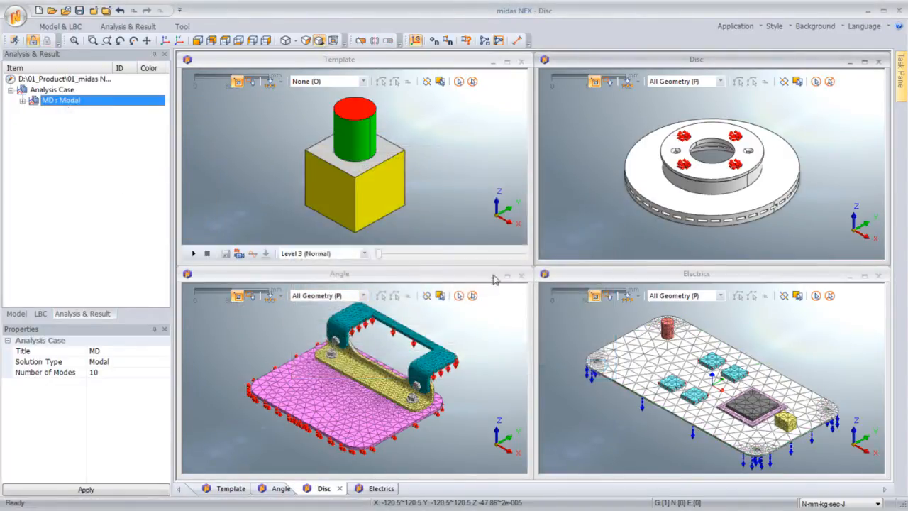
right_click(63, 110)
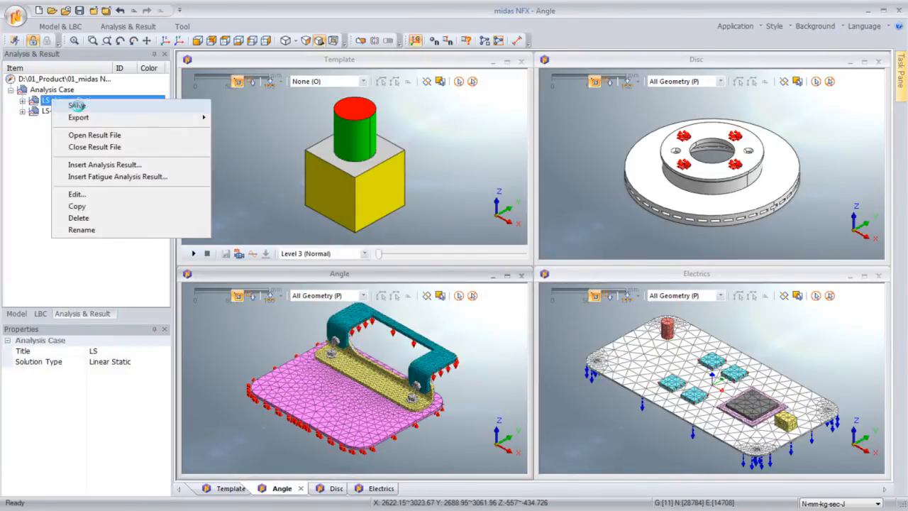
left_click(77, 104)
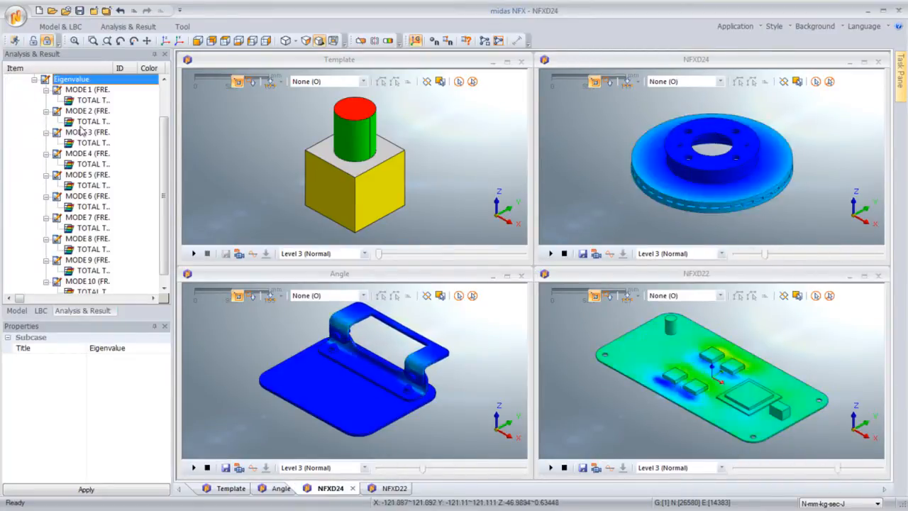
Maximize the disc window, show the Angle and NFXD22 documents full-size, then tile windows vertically
left_click(92, 174)
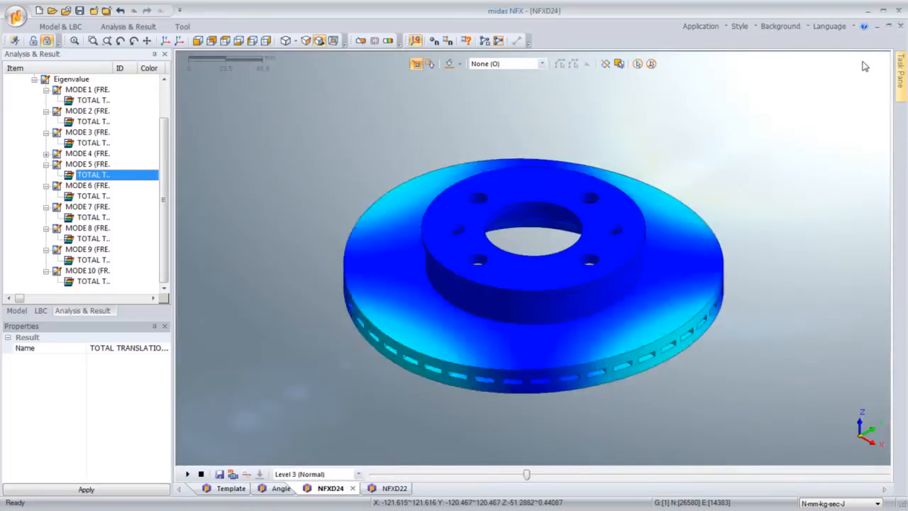
left_click(281, 488)
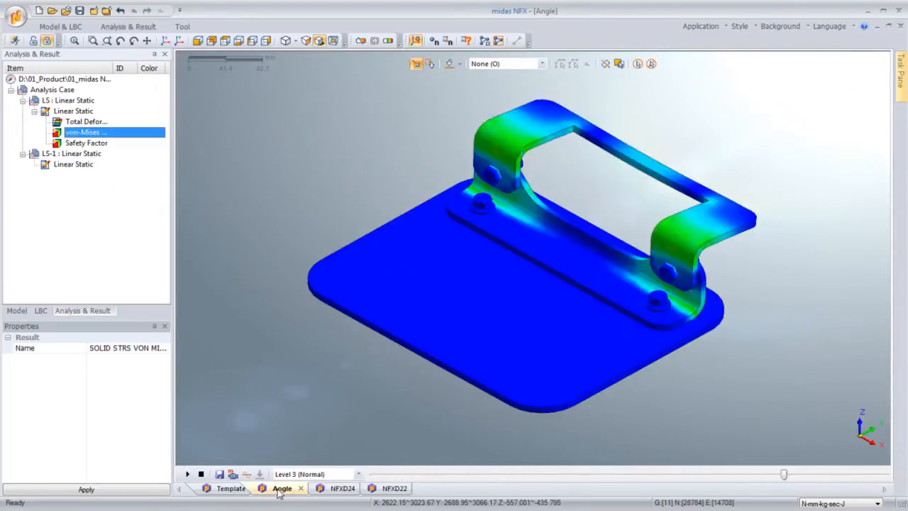
left_click(342, 488)
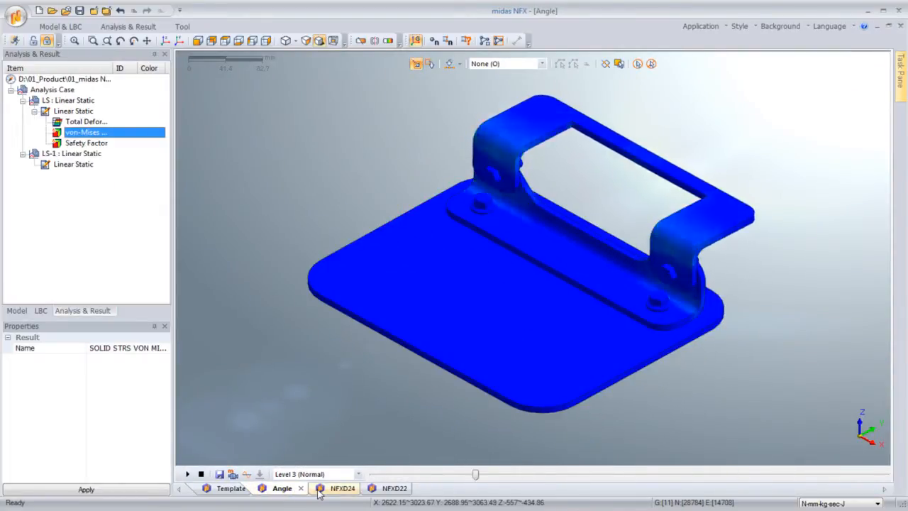
left_click(382, 488)
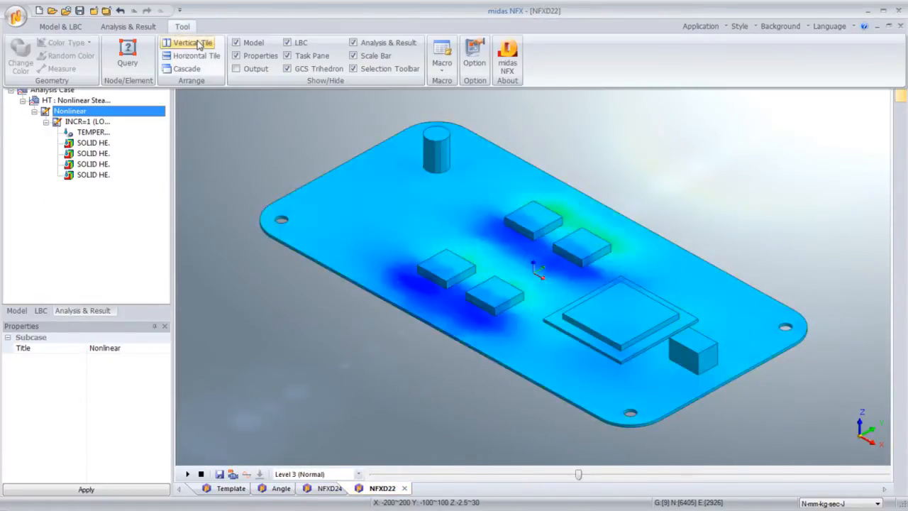
left_click(196, 55)
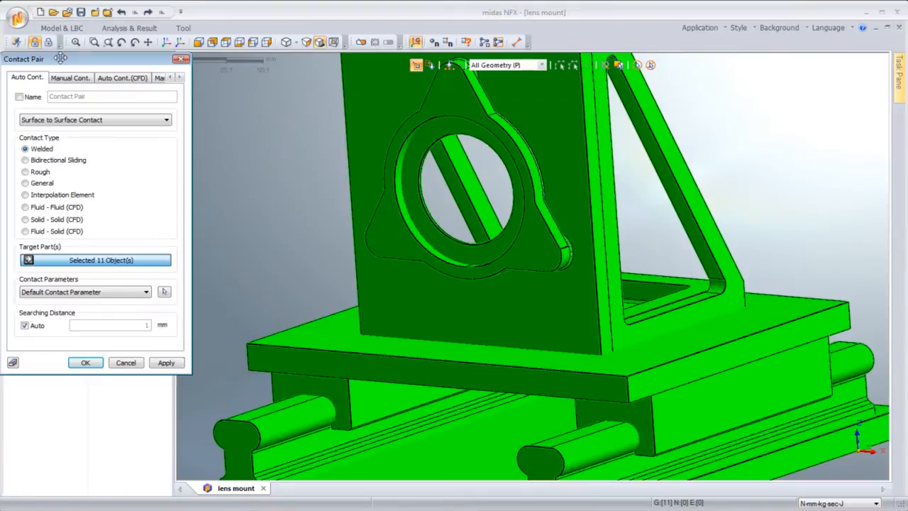
Generate 15 welded contact pairs and inspect the Rail1-Slider1 and Rail2-Slider2 contacts
left_click(85, 363)
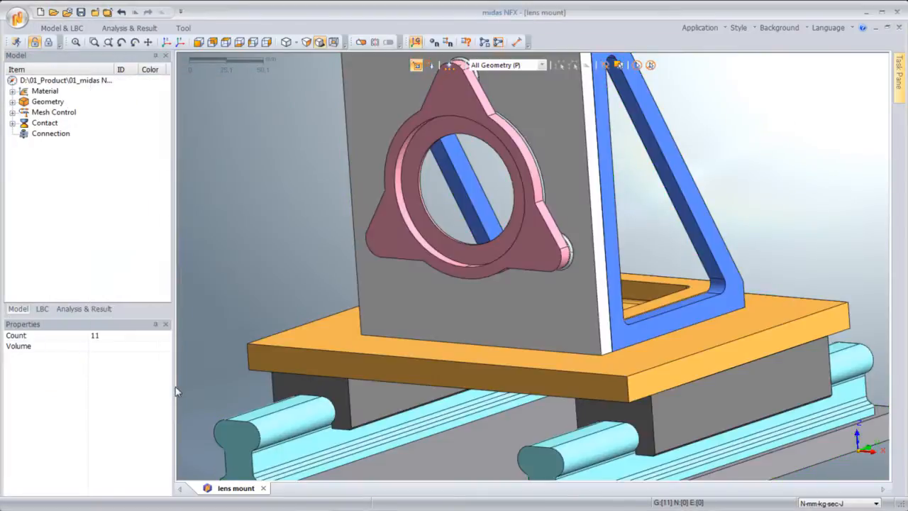
left_click(85, 154)
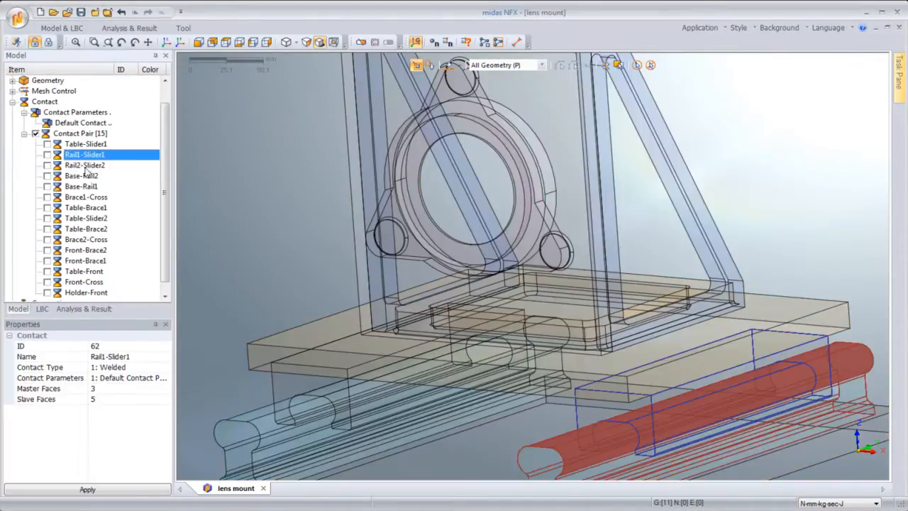
left_click(85, 261)
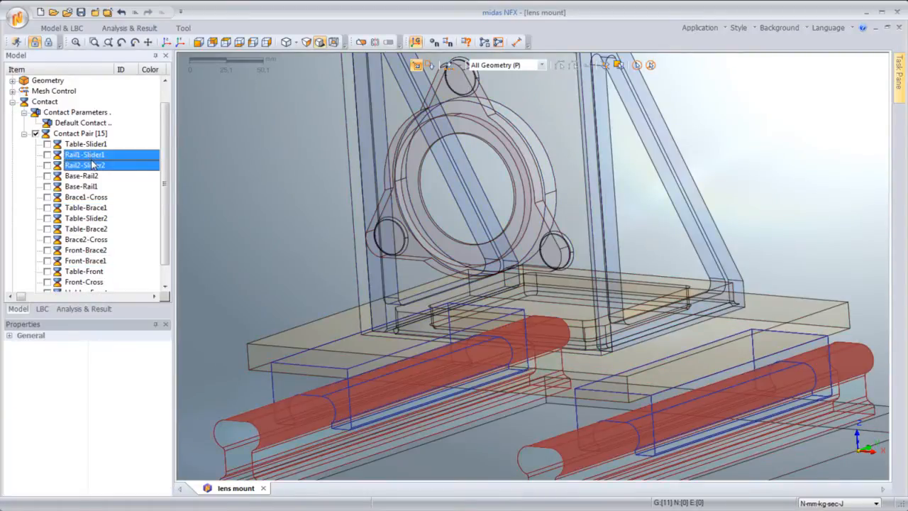
Switch the Rail1-Slider1 contact to bidirectional sliding and move to loads and boundary conditions
double_click(85, 154)
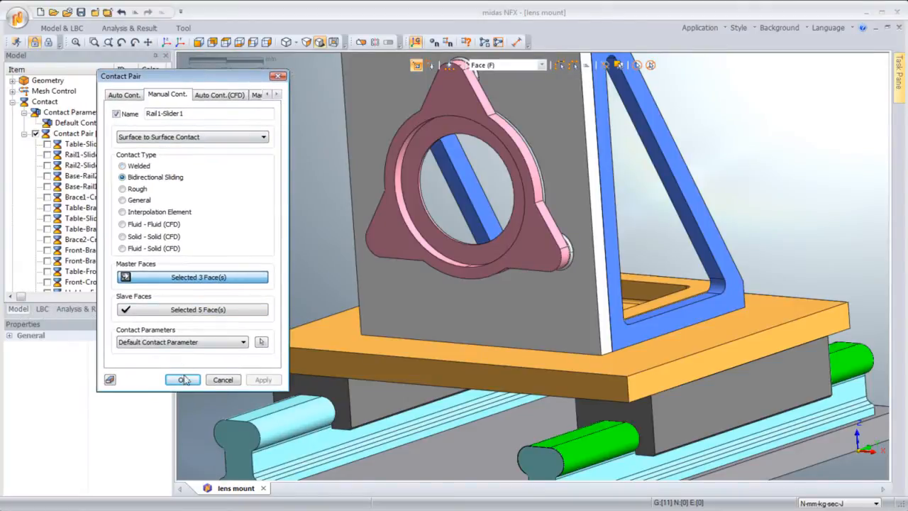
left_click(183, 380)
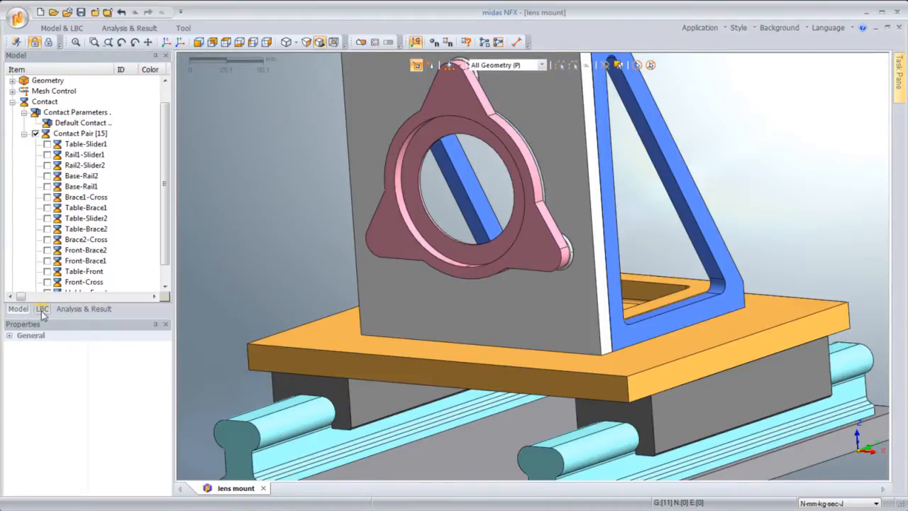
left_click(43, 309)
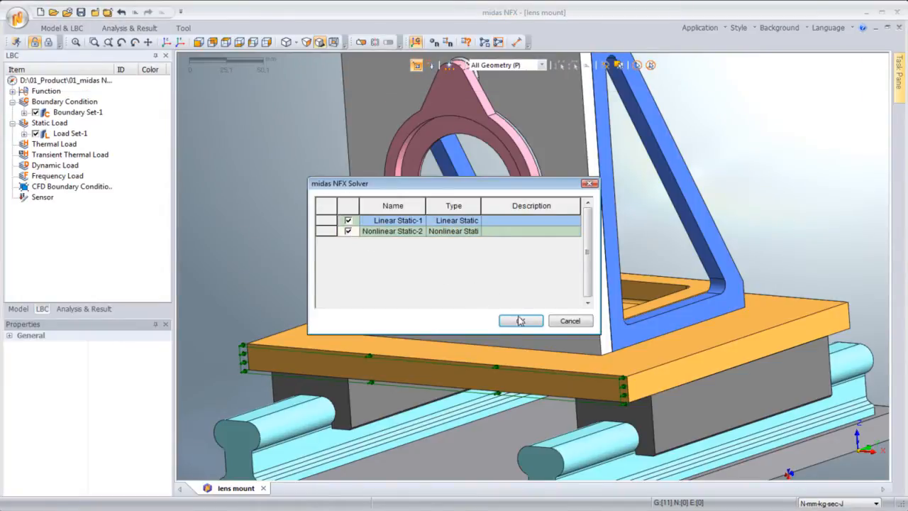
Send Linear Static-1 and Nonlinear Static-2 lens mount cases to the solver
left_click(520, 321)
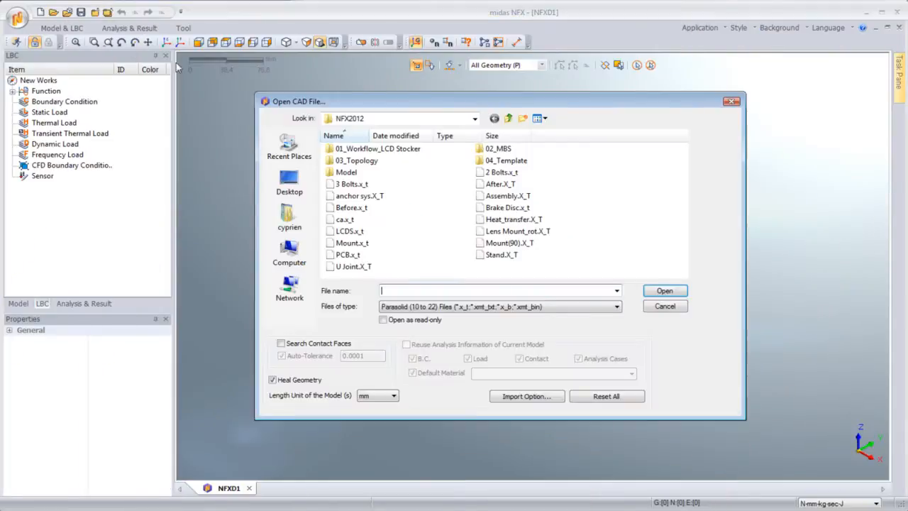
Import the frame assembly CAD file and remove its holes with radius under 21 mm
left_click(664, 290)
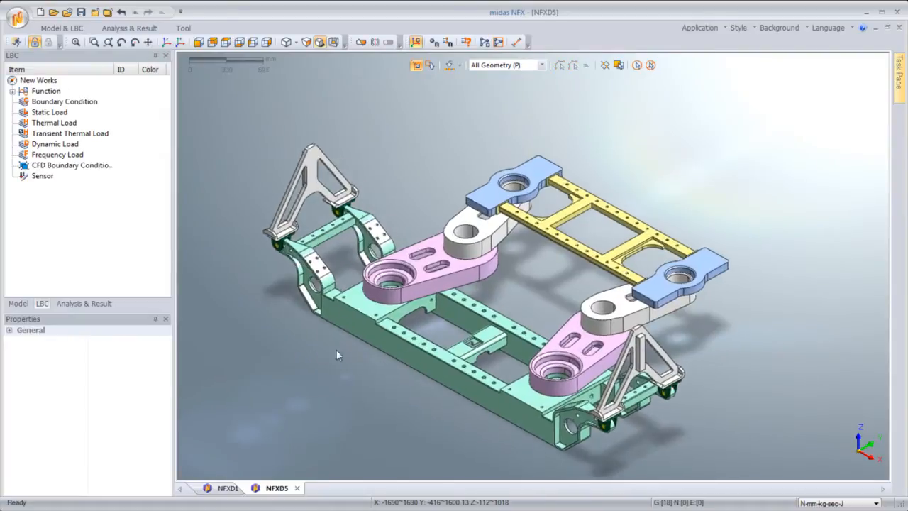
scroll("up", 3)
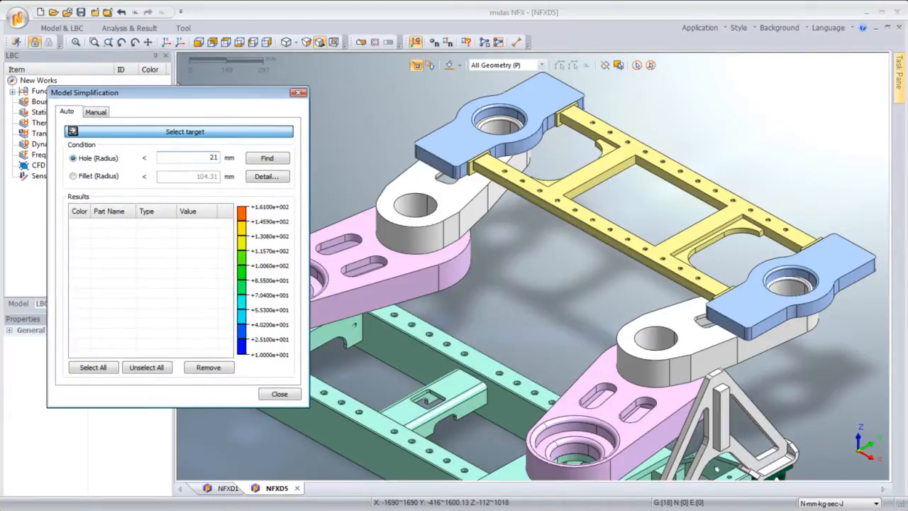
left_click(266, 157)
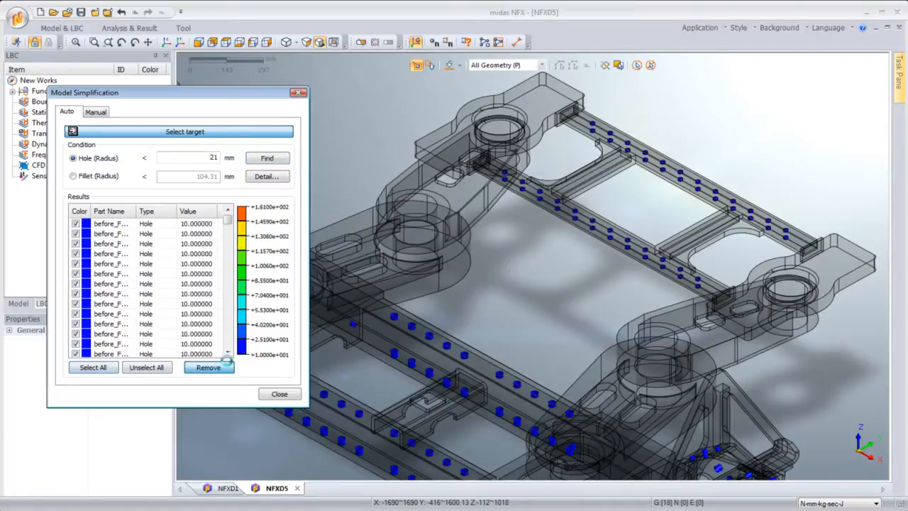
left_click(278, 395)
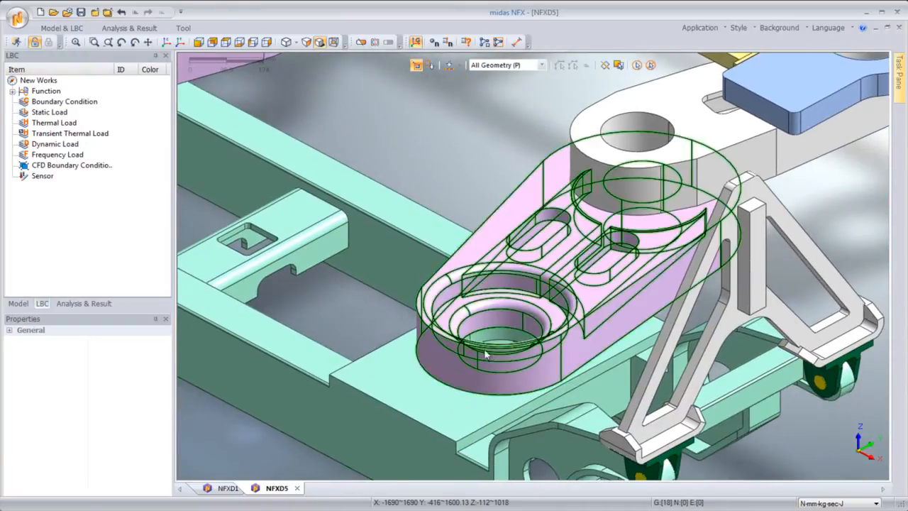
Use Model Simplification to find and remove frame fillets with radius under 55 mm
left_click(61, 28)
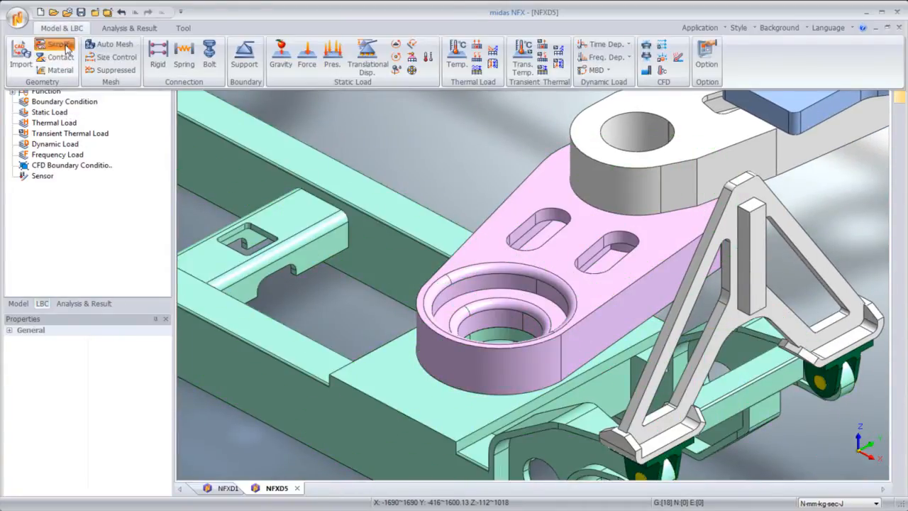
left_click(55, 44)
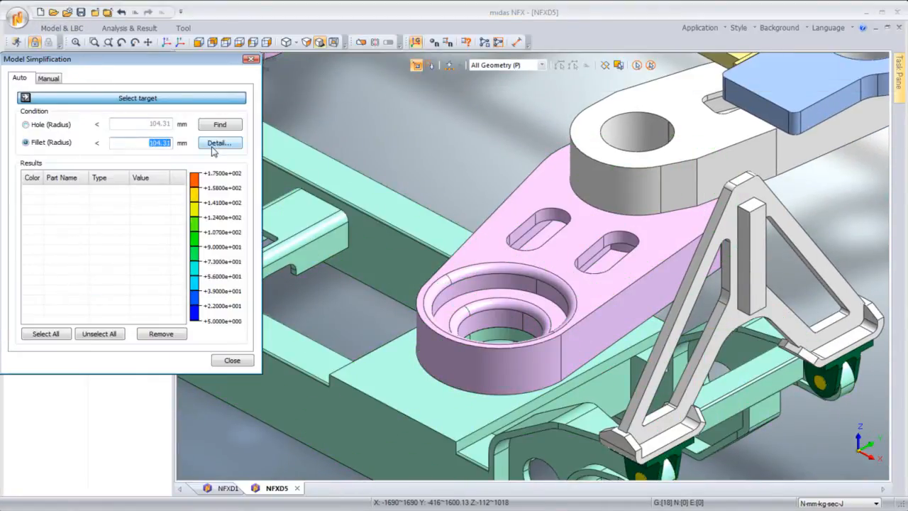
left_click(219, 125)
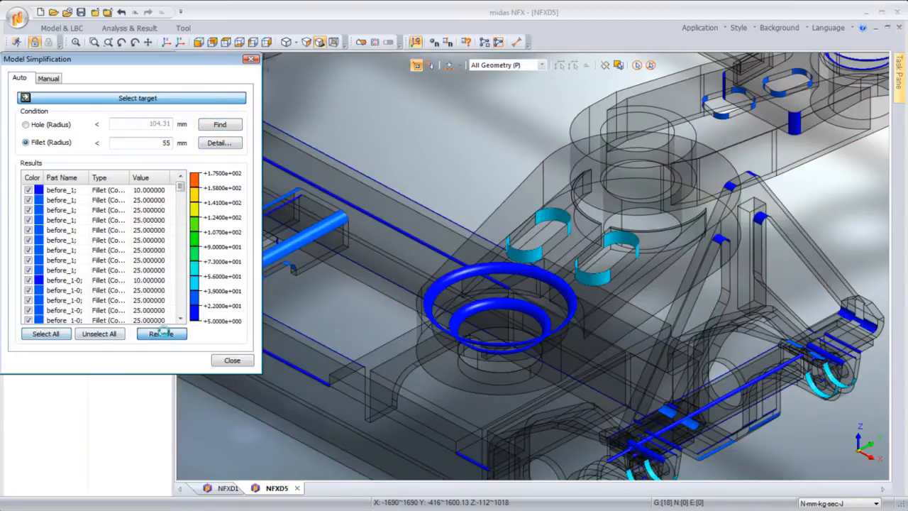
left_click(160, 334)
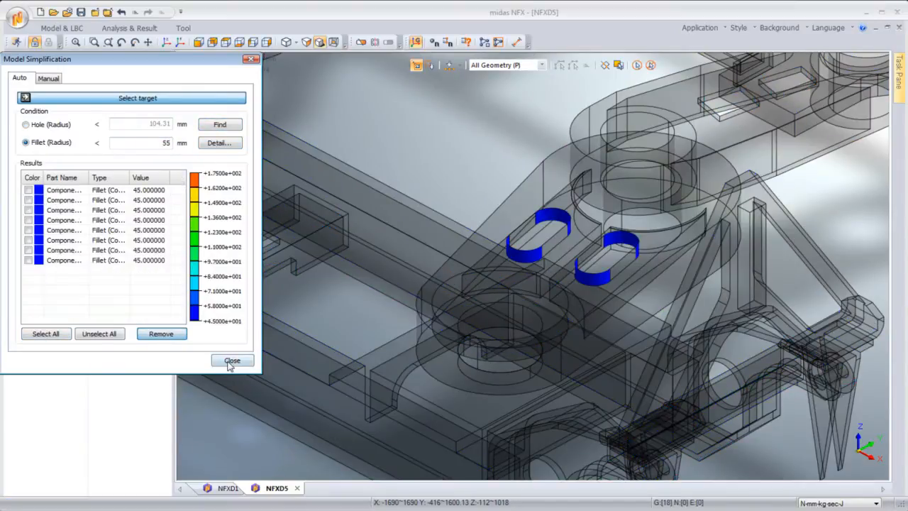
left_click(233, 360)
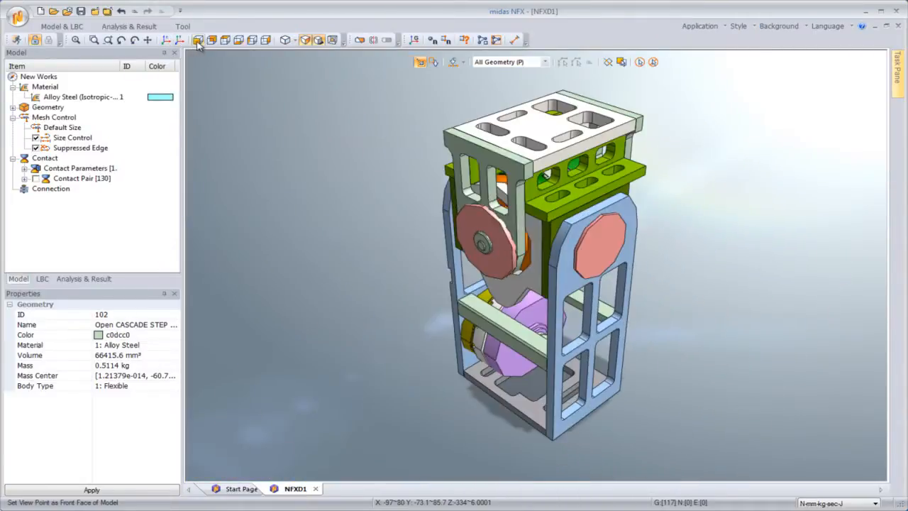
View the mechanism assembly from the back and select all 117 parts for meshing
left_click(212, 39)
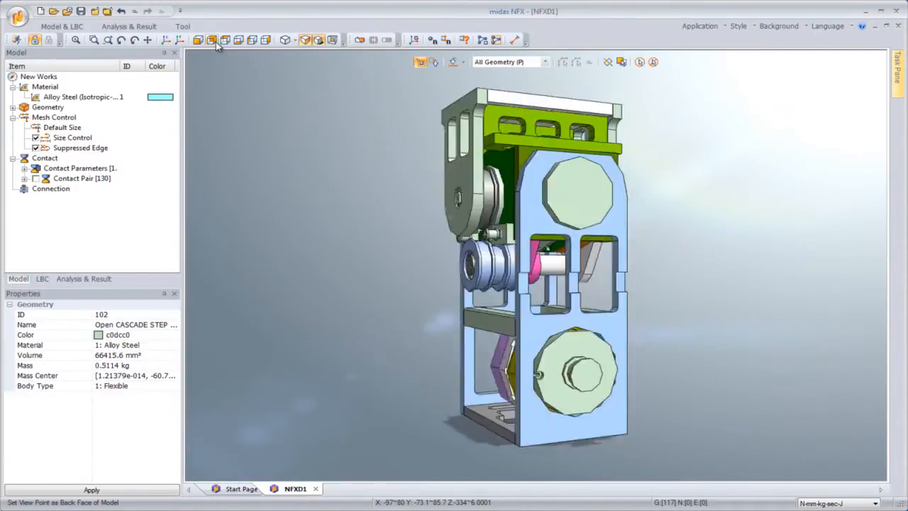
left_click(225, 39)
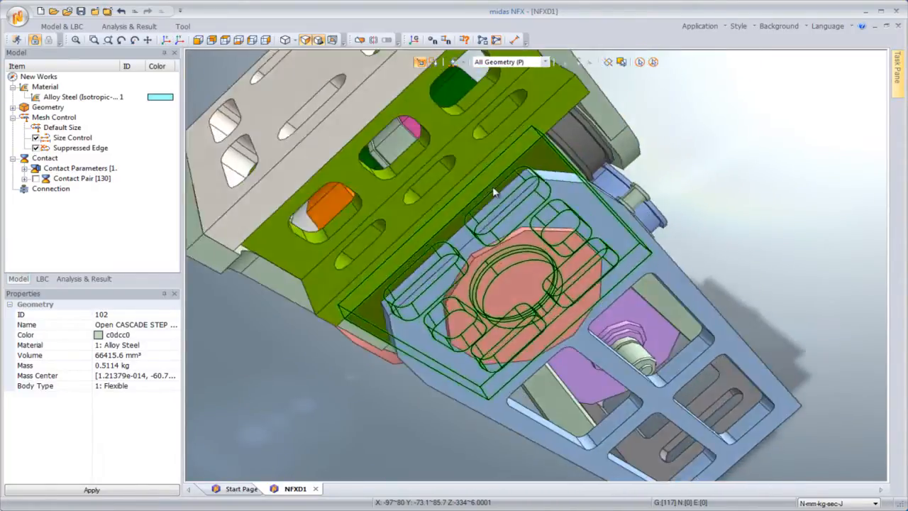
left_click(638, 63)
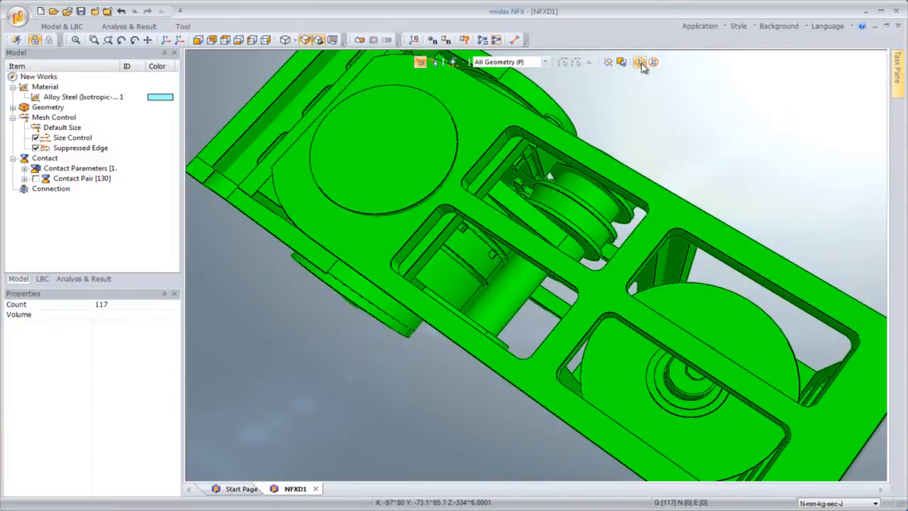
left_click(638, 62)
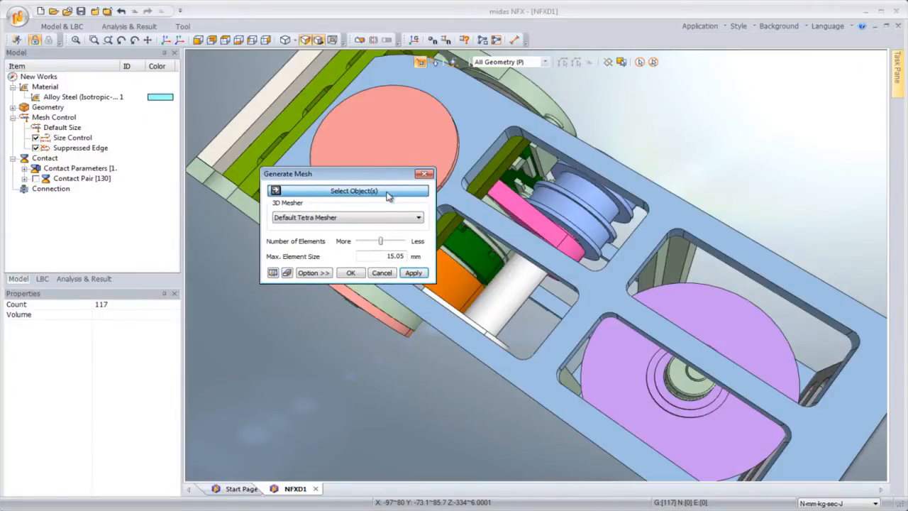
Generate a hybrid mesh on the 117 selected parts at about 3.16 mm element size
left_click(348, 190)
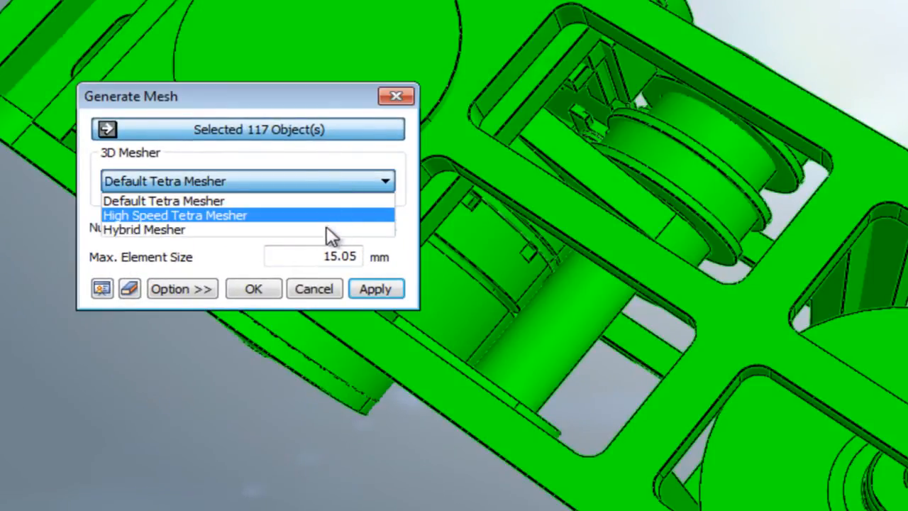
left_click(145, 230)
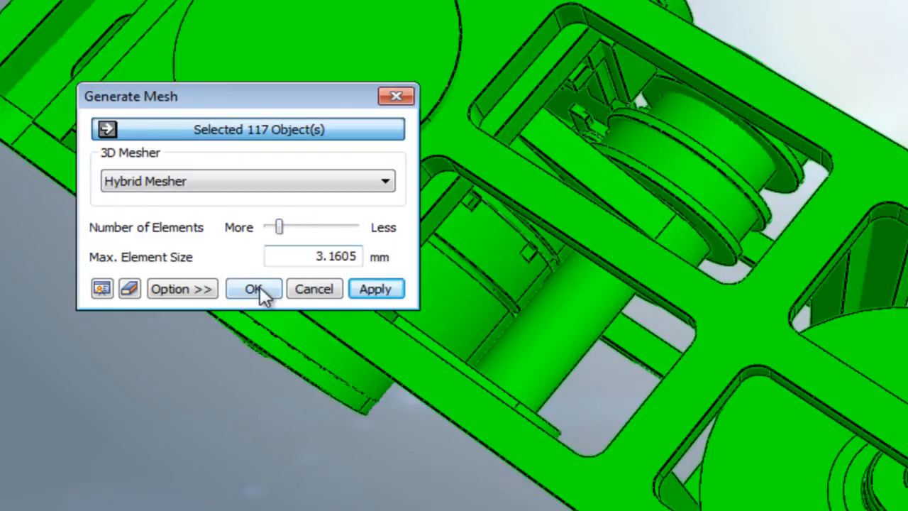
left_click(252, 289)
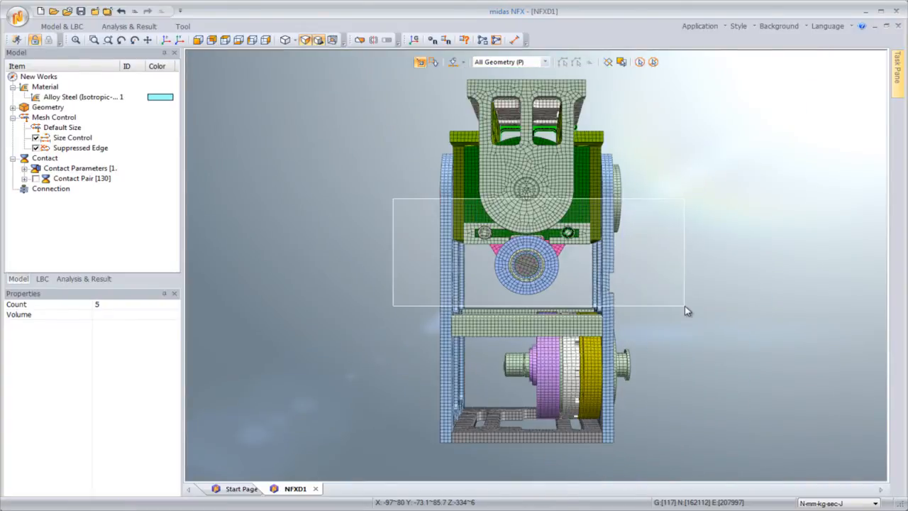
right_click(525, 267)
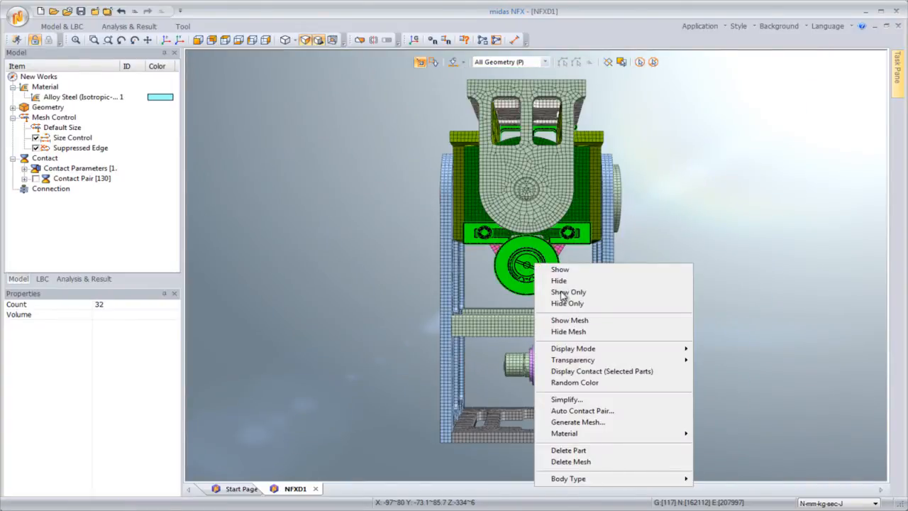
left_click(567, 292)
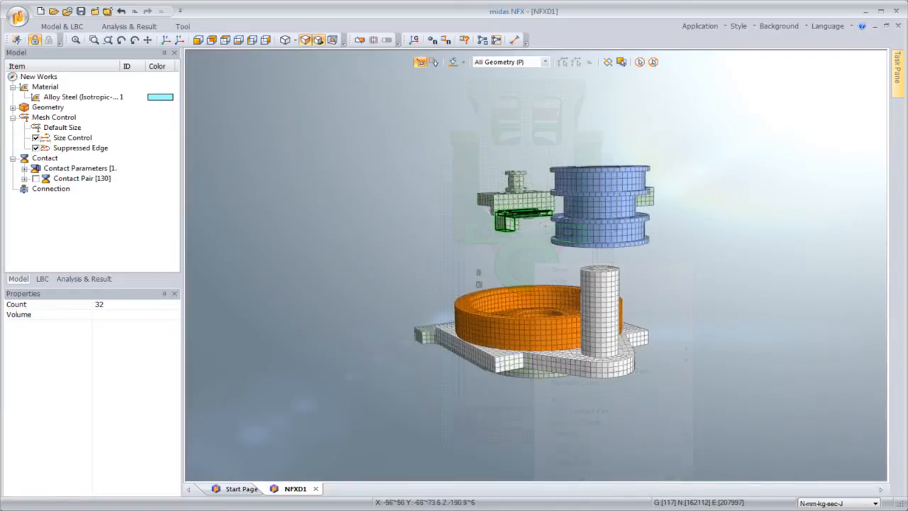
scroll("up", 3)
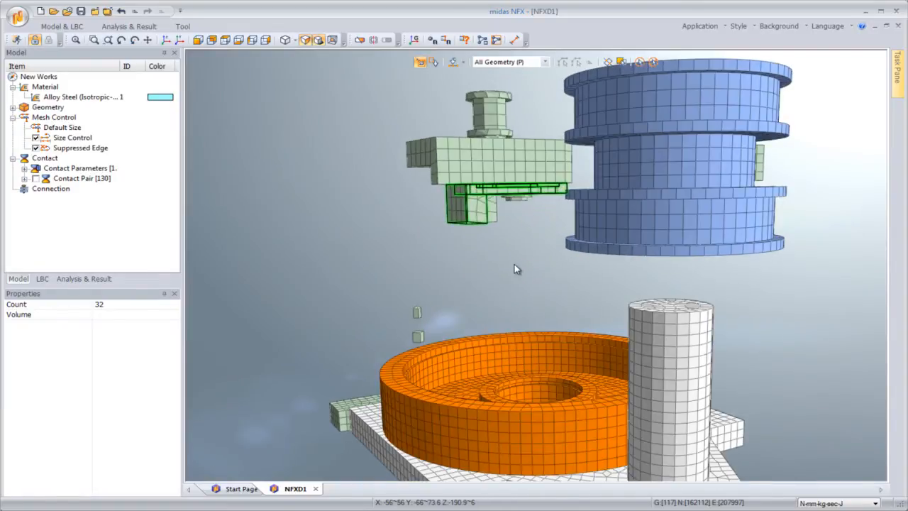
left_click(226, 39)
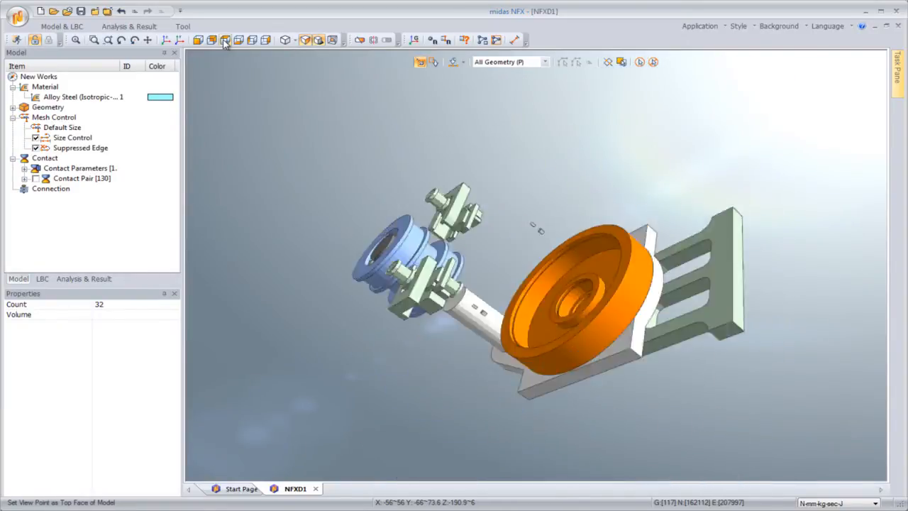
left_click(167, 40)
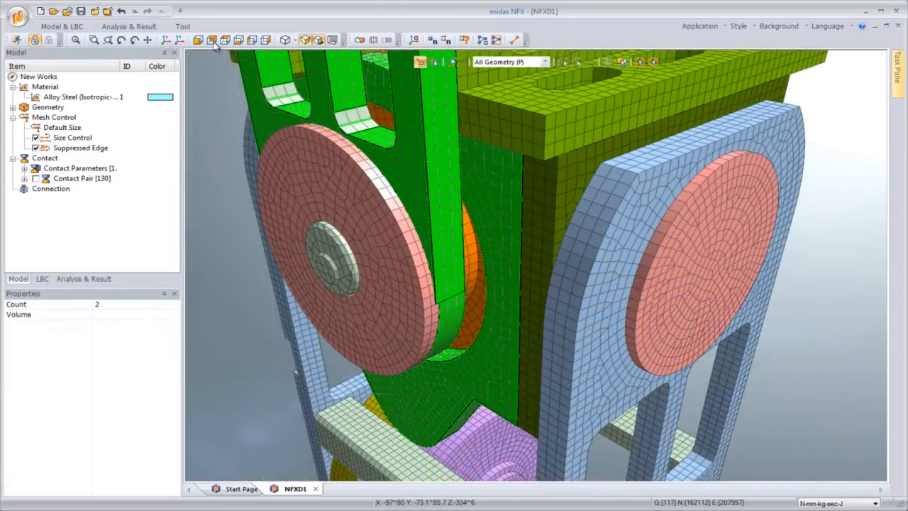
left_click(214, 44)
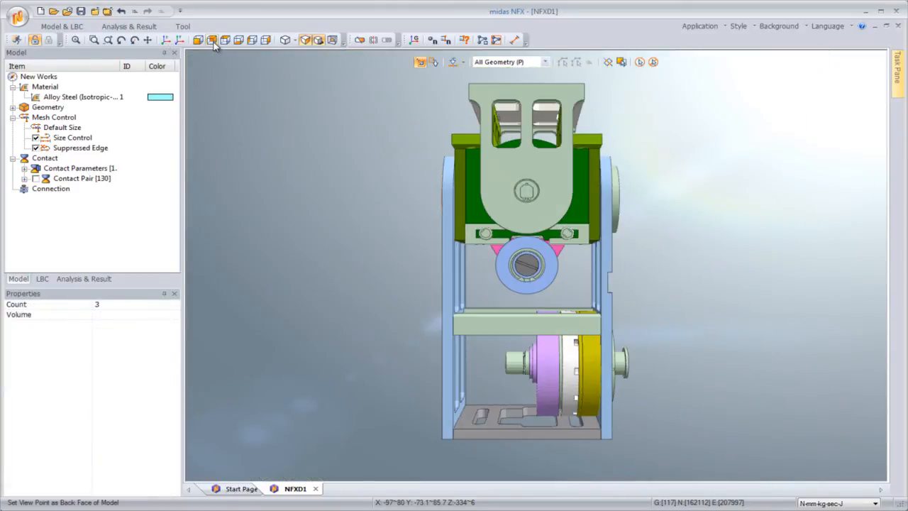